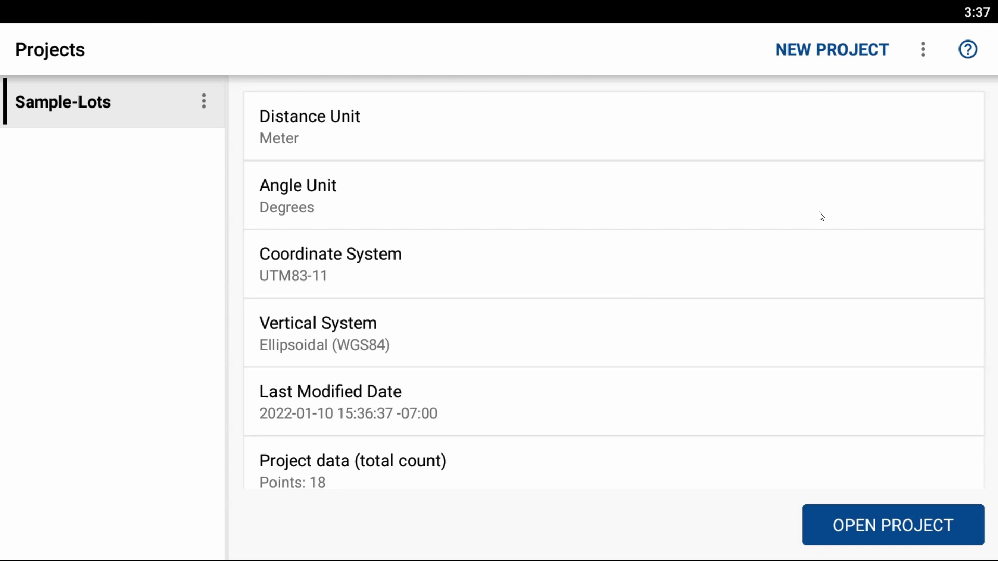
{"action": "mouse_move", "coordinate": [804, 58]}
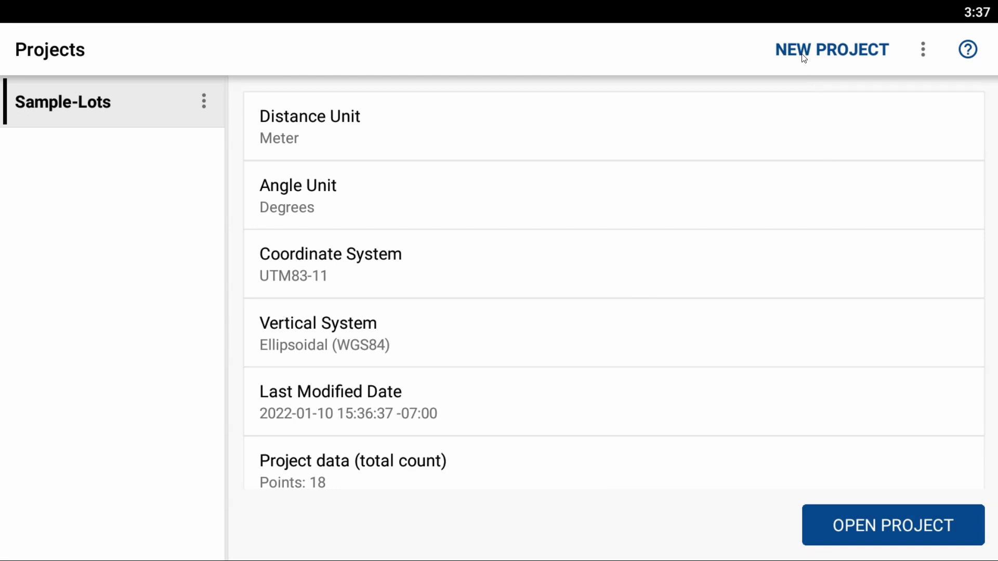
Step: Start a project named 'New Project 1' using the UTM83-11 coordinate system, then browse the coordinate system catalog
{"action": "left_click", "coordinate": [831, 50]}
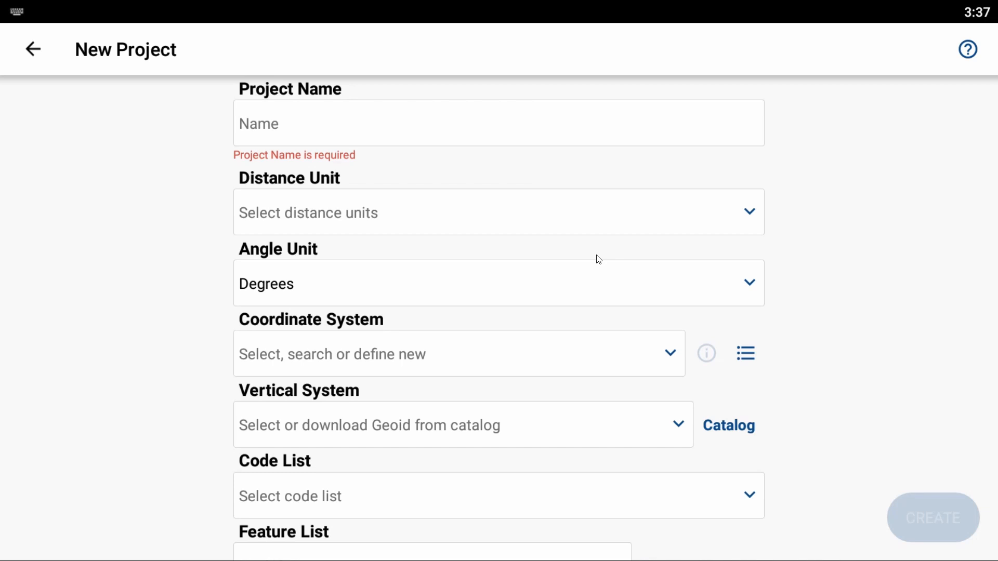
{"action": "type", "text": "New Pro"}
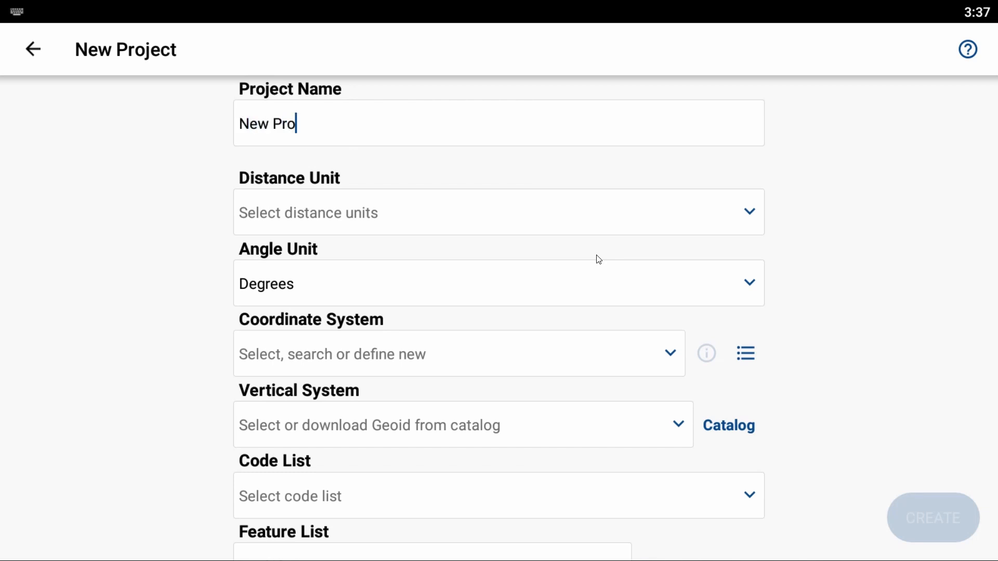
{"action": "type", "text": "ject `1"}
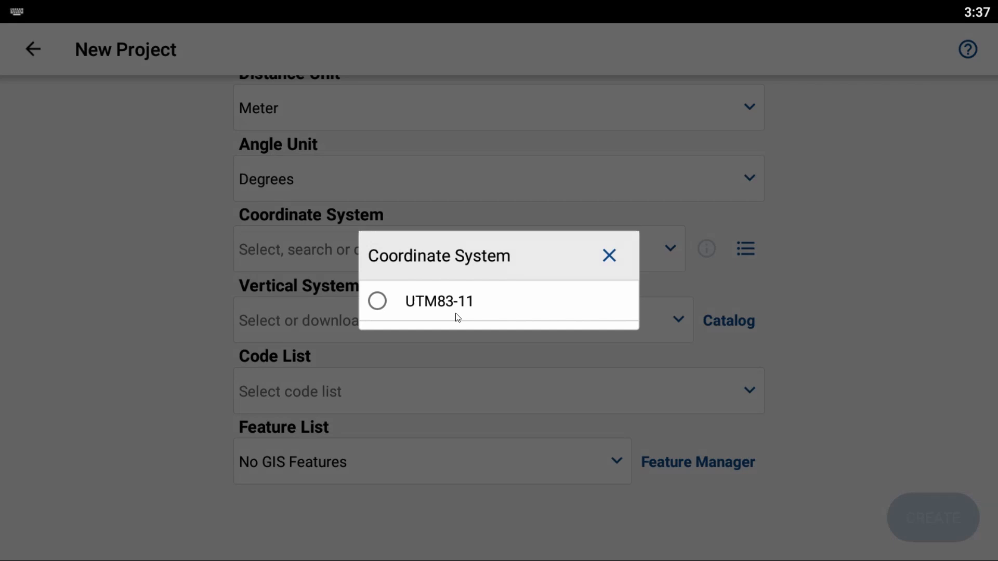
{"action": "left_click", "coordinate": [437, 301]}
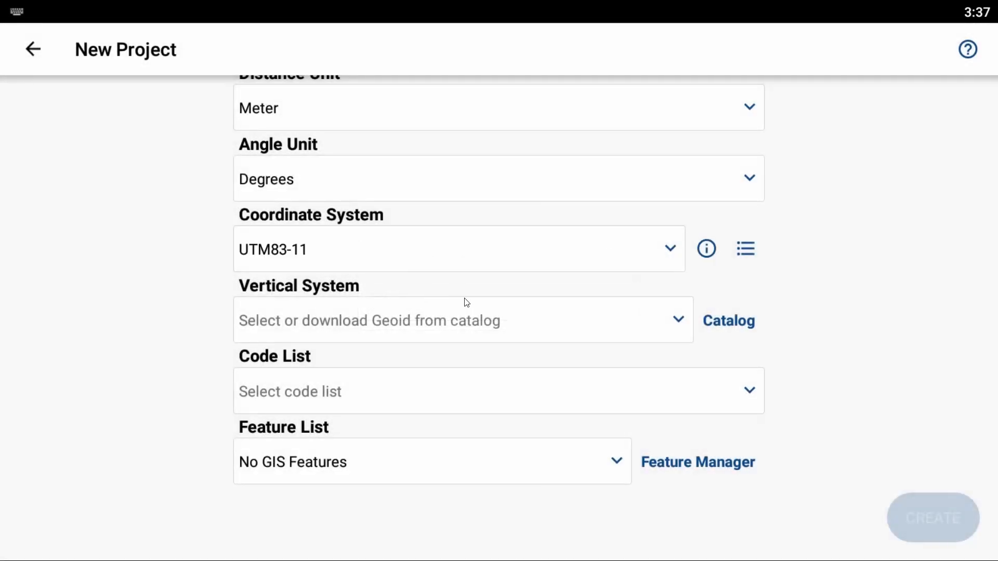
{"action": "left_click", "coordinate": [745, 248]}
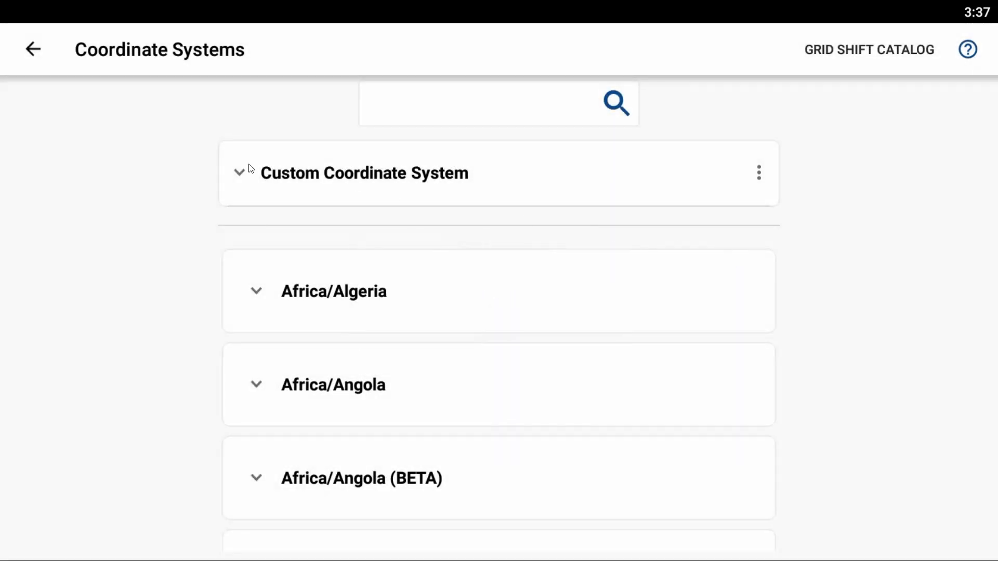
Step: Scroll the Coordinate Systems catalog down to the Canada/UTM NAD83 zones 11N through 21N
{"action": "scroll", "scroll_direction": "down", "scroll_amount": 3}
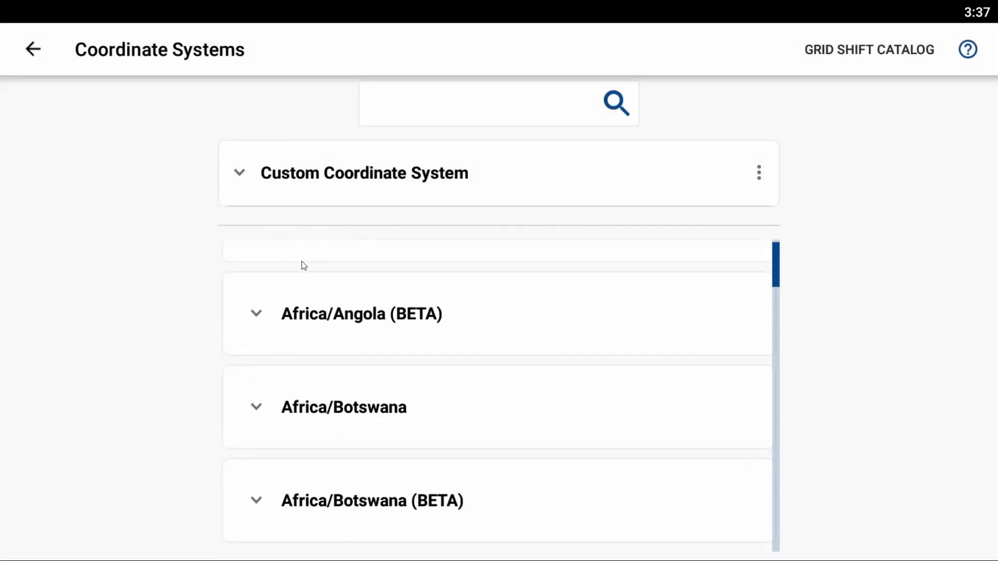
{"action": "scroll", "scroll_direction": "down", "scroll_amount": 3}
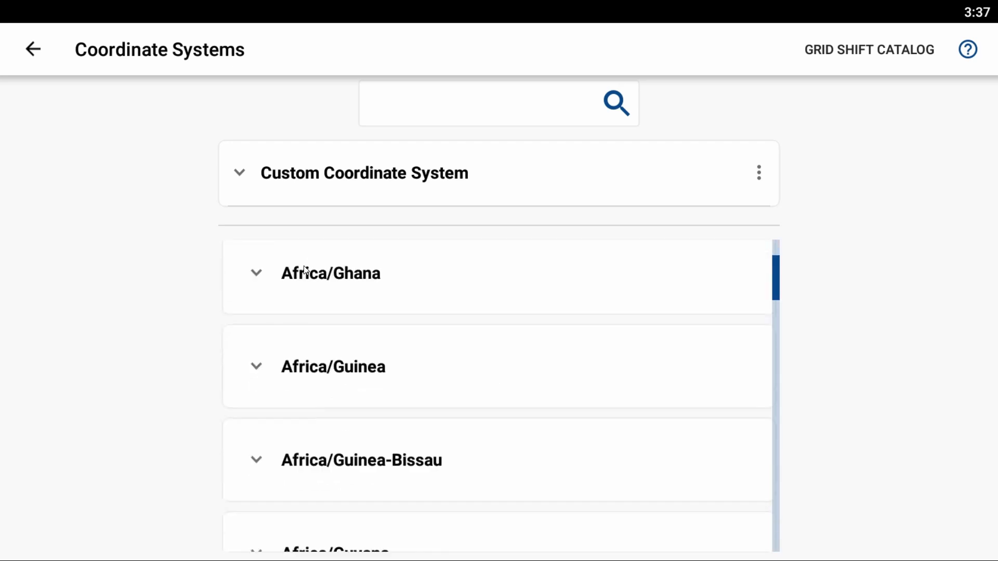
{"action": "scroll", "scroll_direction": "down", "scroll_amount": 3}
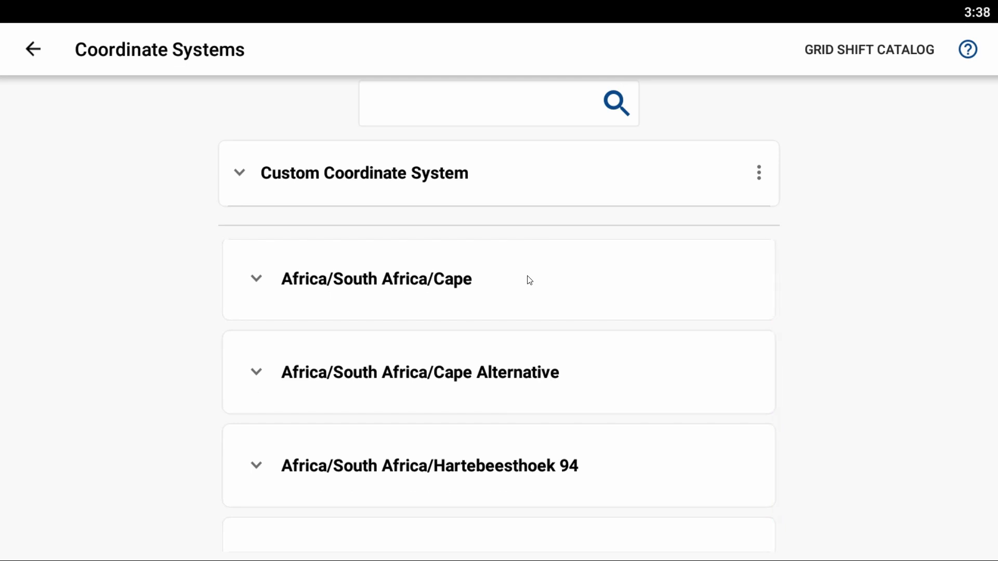
{"action": "mouse_move", "coordinate": [521, 127]}
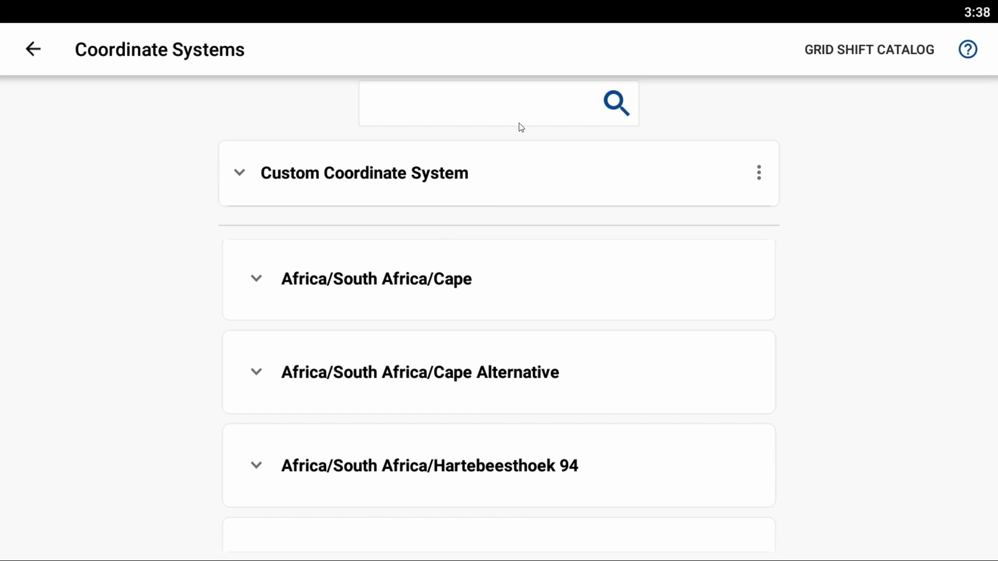
{"action": "mouse_move", "coordinate": [535, 108]}
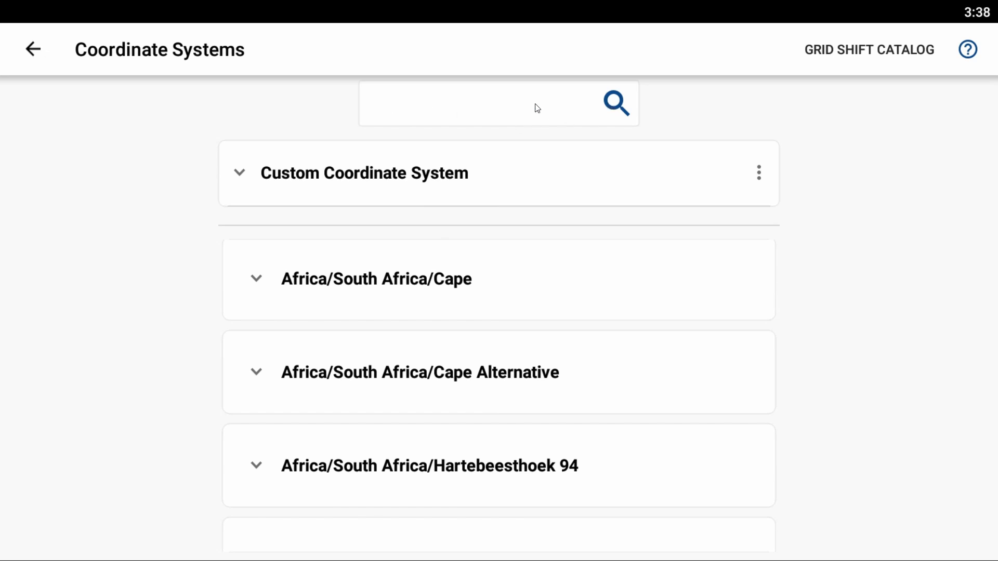
{"action": "scroll", "scroll_direction": "down", "scroll_amount": 3}
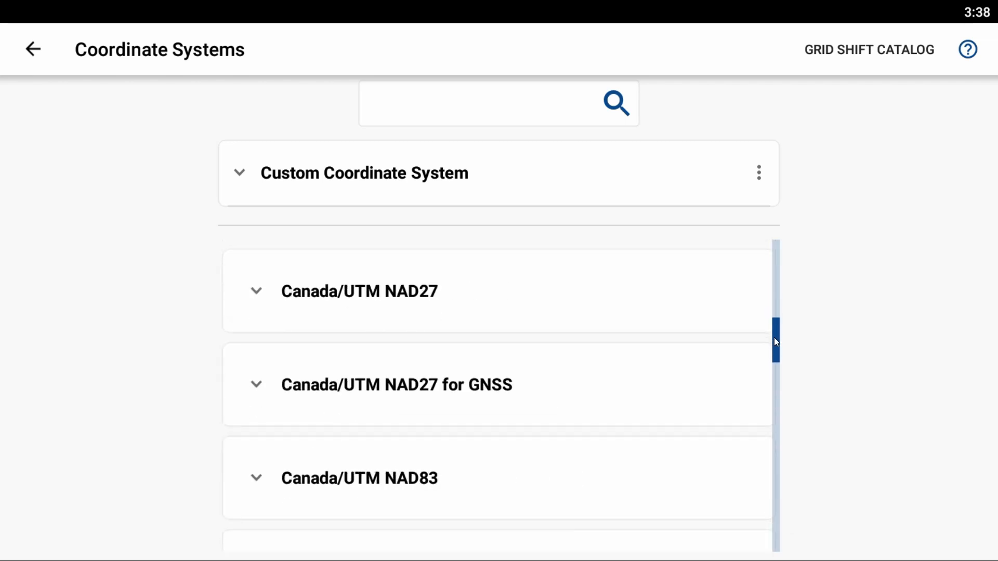
{"action": "scroll", "scroll_direction": "down", "scroll_amount": 3}
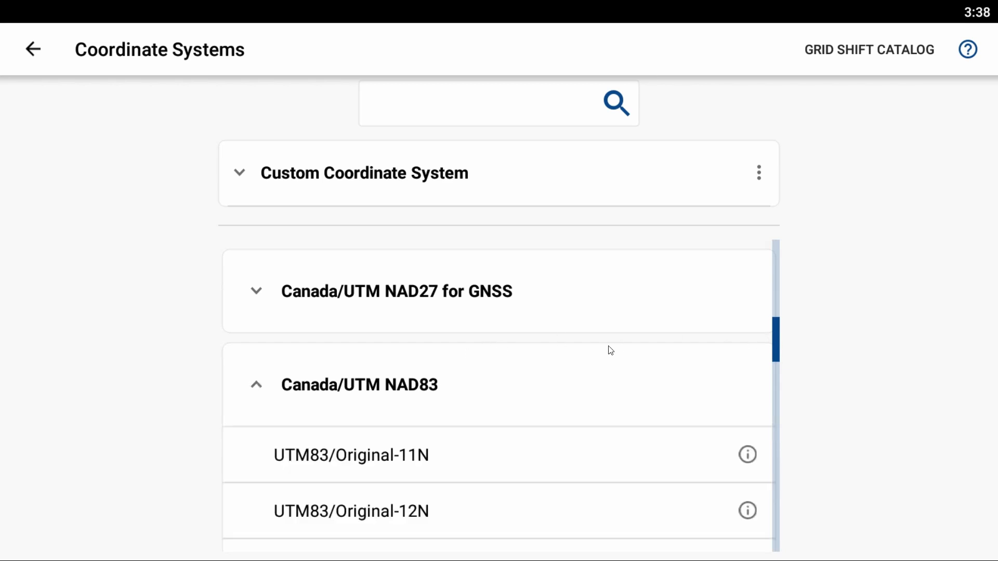
{"action": "scroll", "scroll_direction": "down", "scroll_amount": 3}
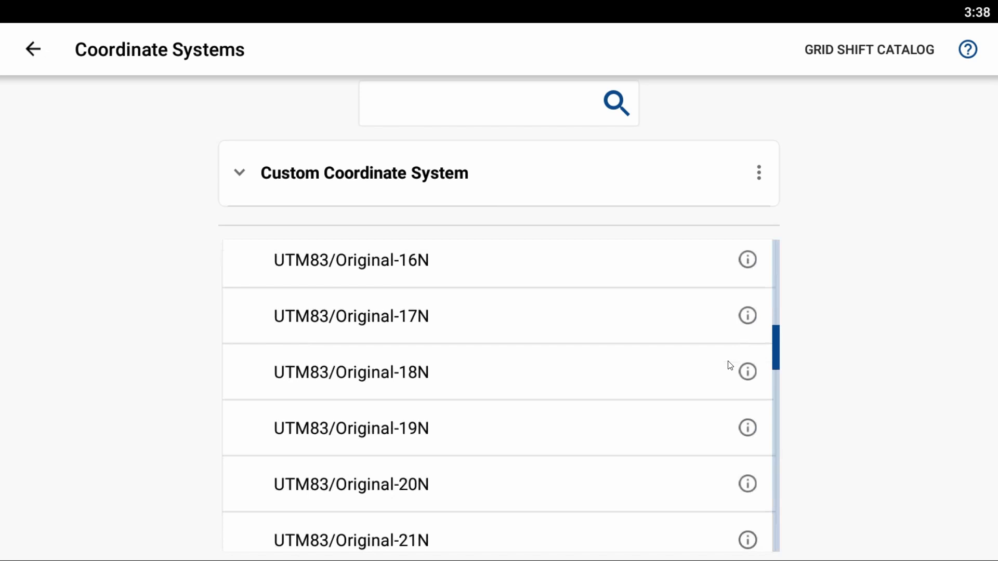
{"action": "scroll", "scroll_direction": "down", "scroll_amount": 3}
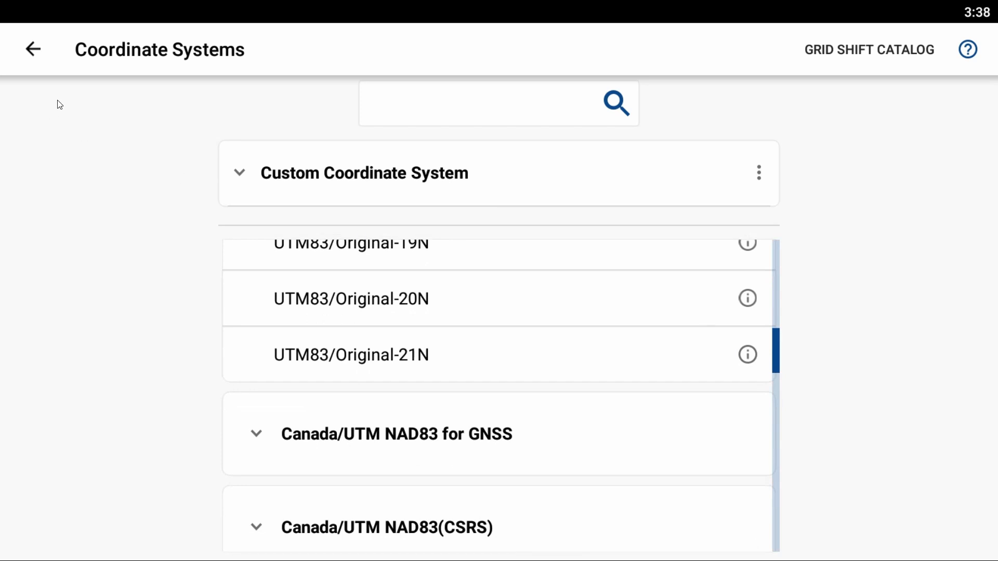
Step: Return to the project form and create New Project 1 with Ellipsoidal (WGS84) and Survey.ctf
{"action": "left_click", "coordinate": [32, 50]}
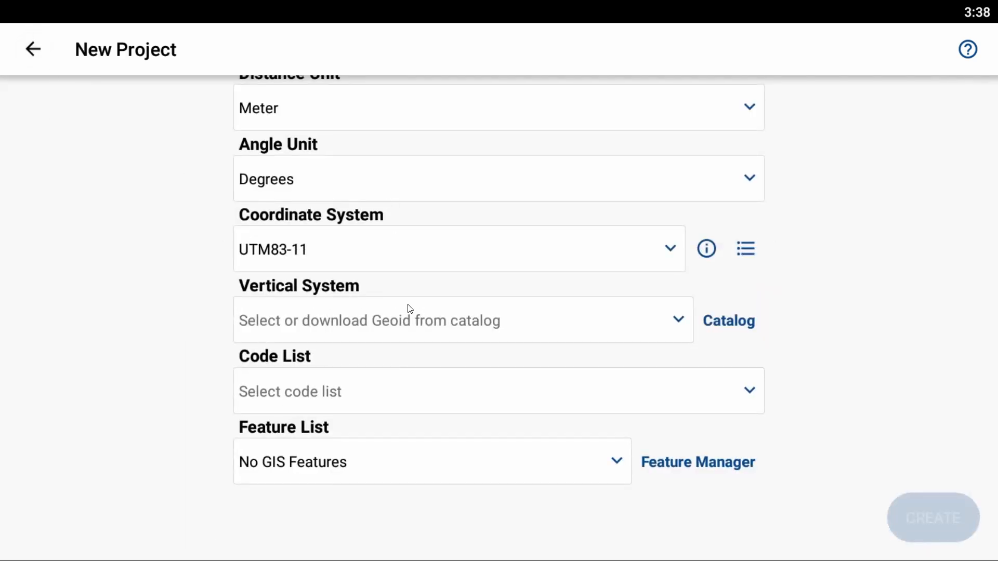
{"action": "mouse_move", "coordinate": [337, 321]}
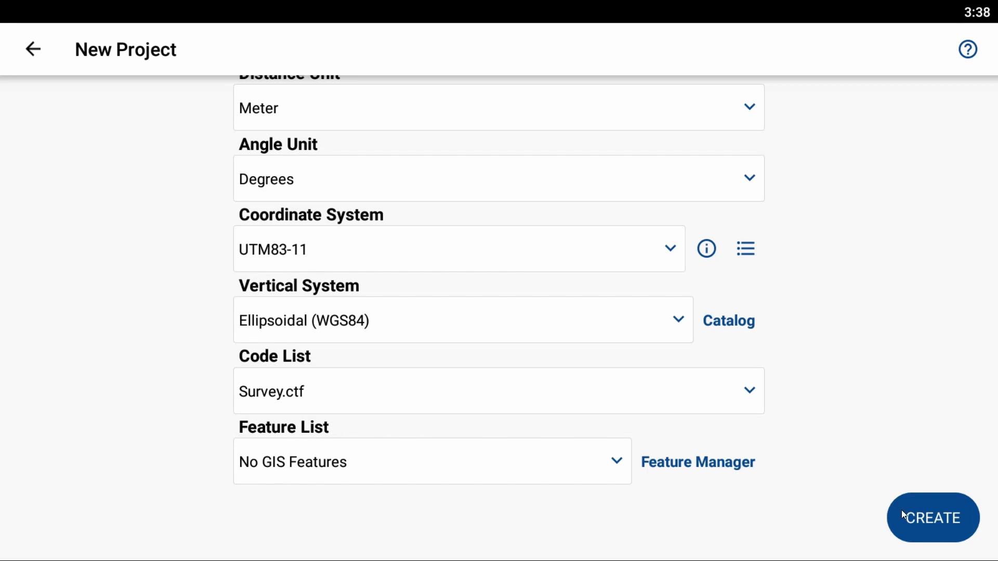
{"action": "left_click", "coordinate": [932, 518]}
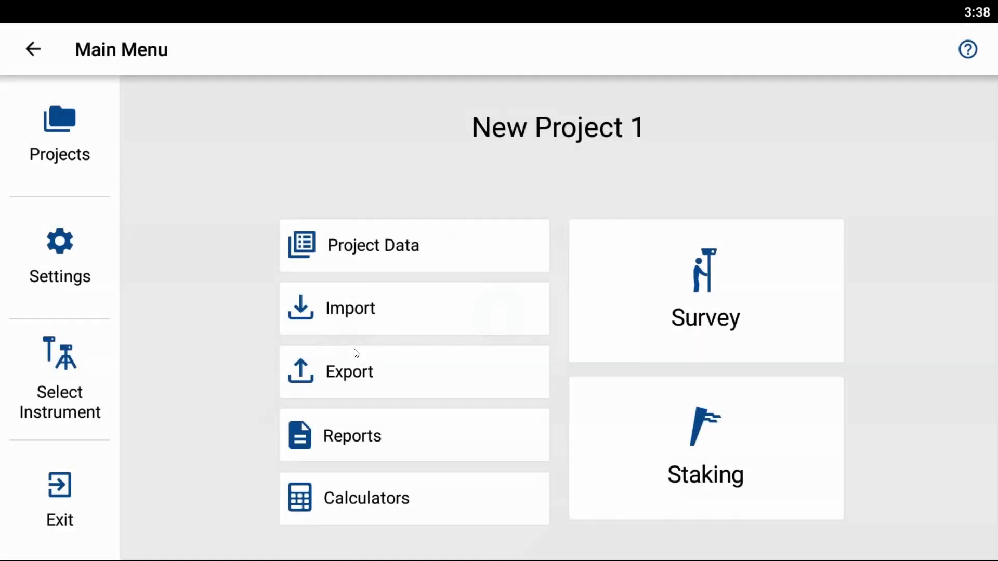
{"action": "mouse_move", "coordinate": [382, 479]}
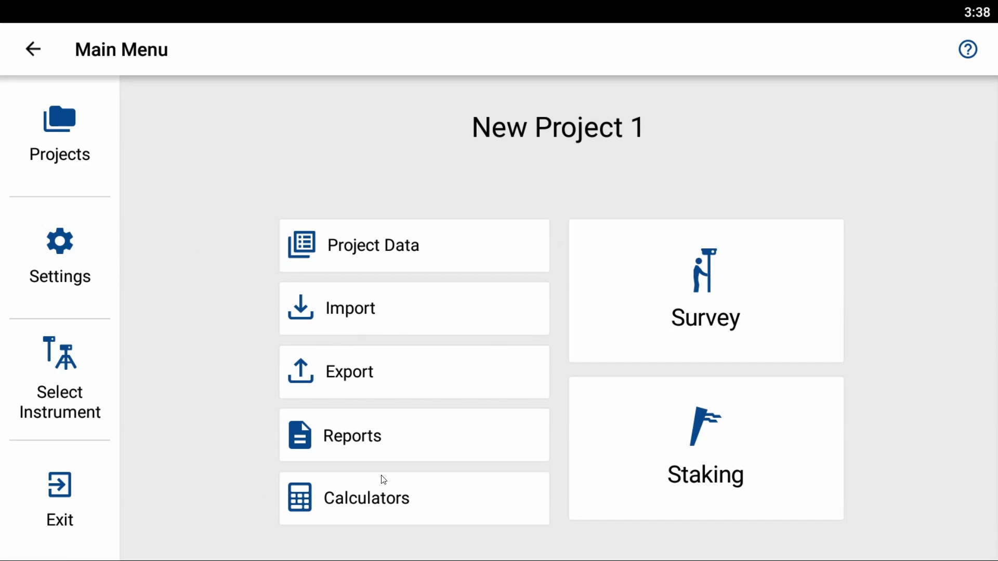